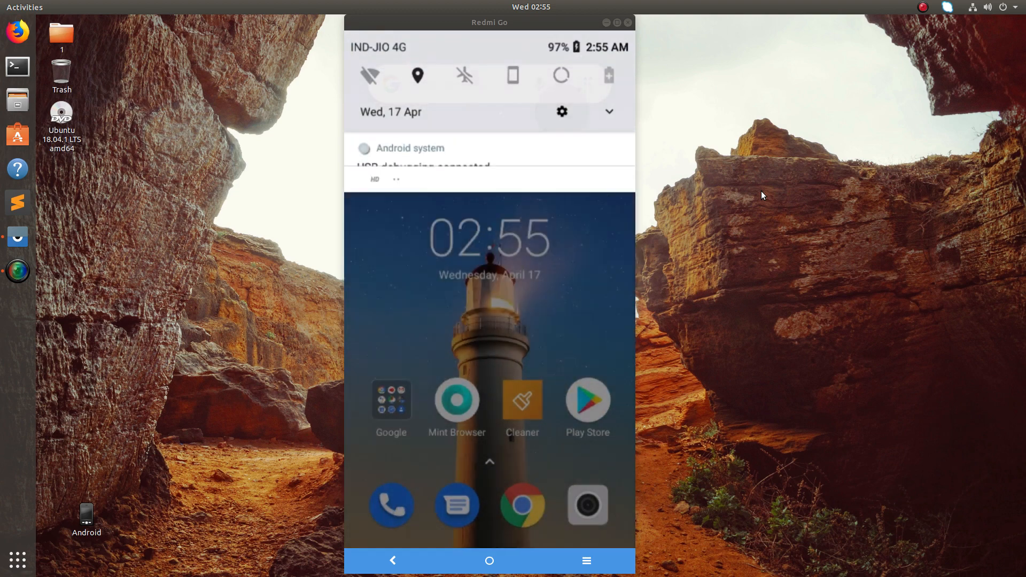
Go from the phone's Settings gear into the Network & Internet page.
left_click(560, 111)
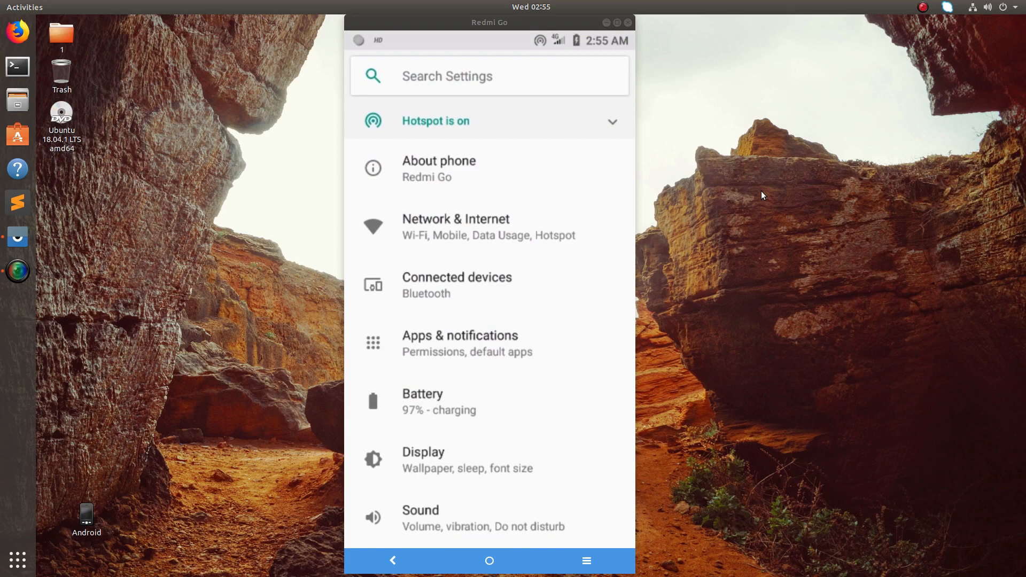
left_click(438, 168)
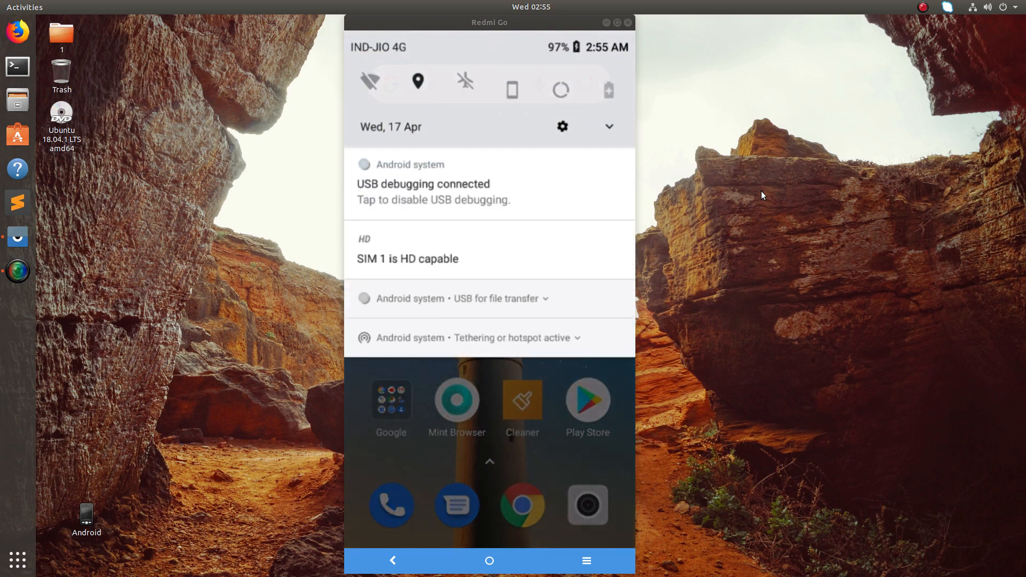
left_click(561, 126)
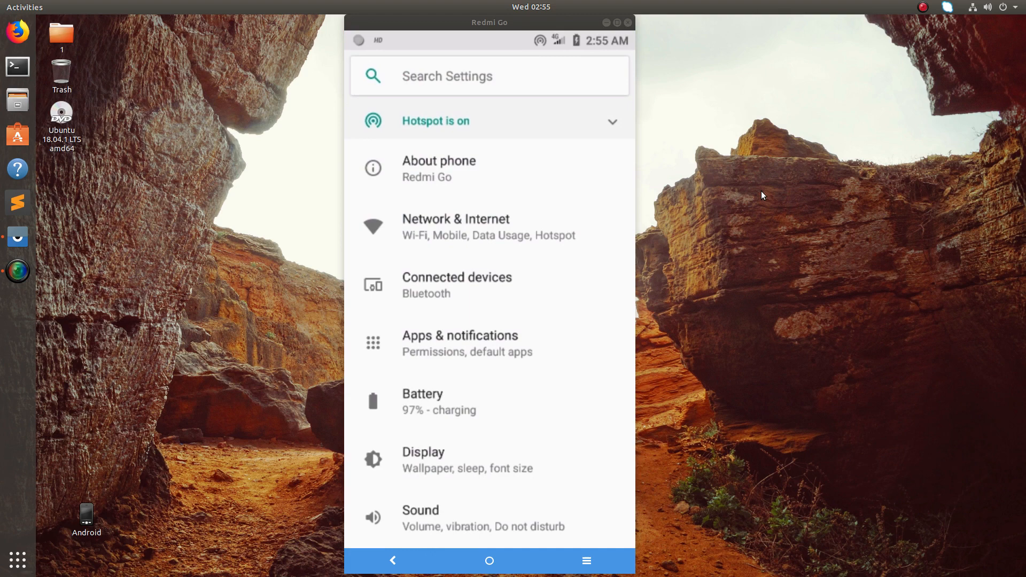
scroll("down", 3)
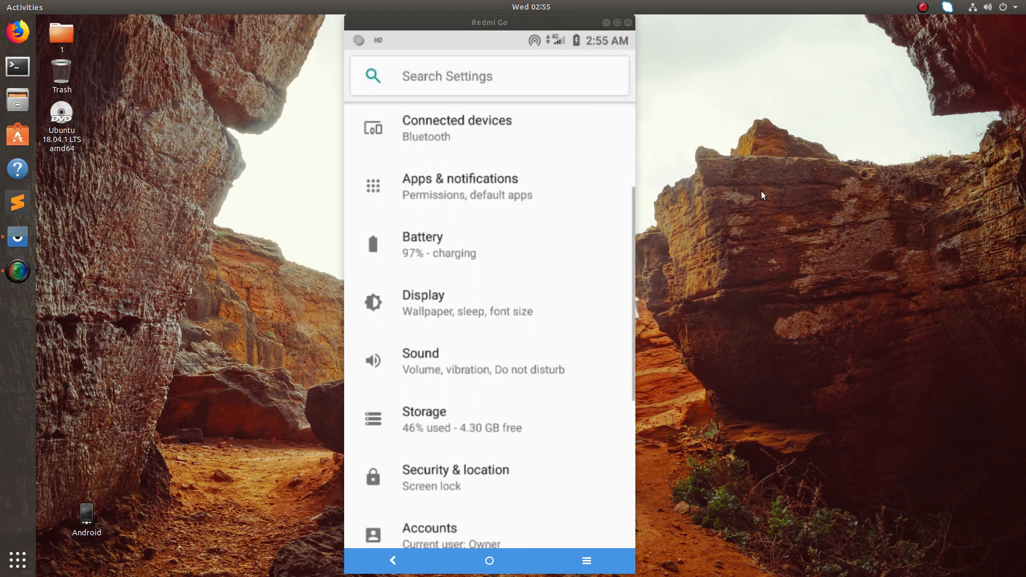
scroll("down", 3)
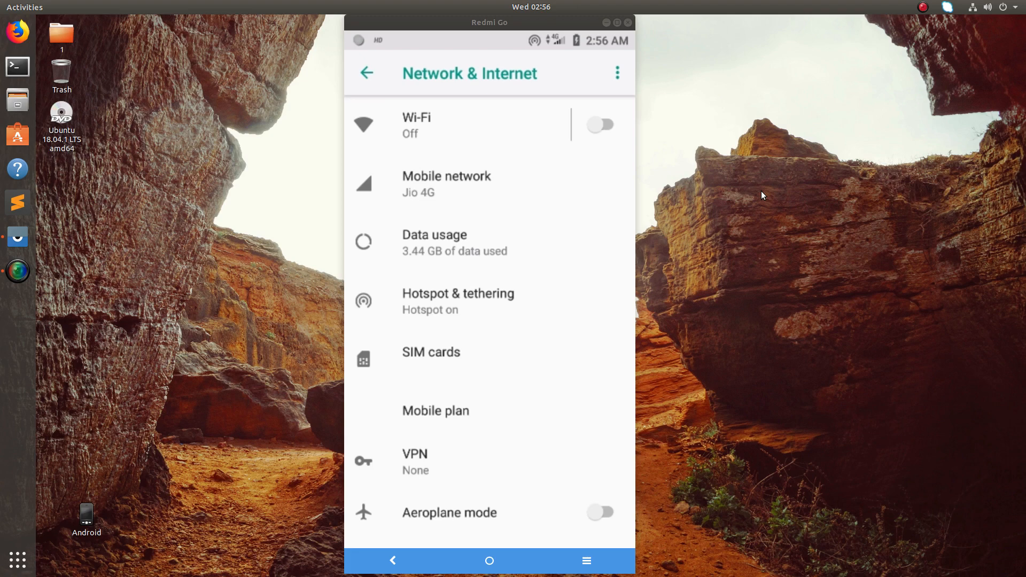
Enter the Mobile network settings for the IND-JIO SIM.
left_click(446, 184)
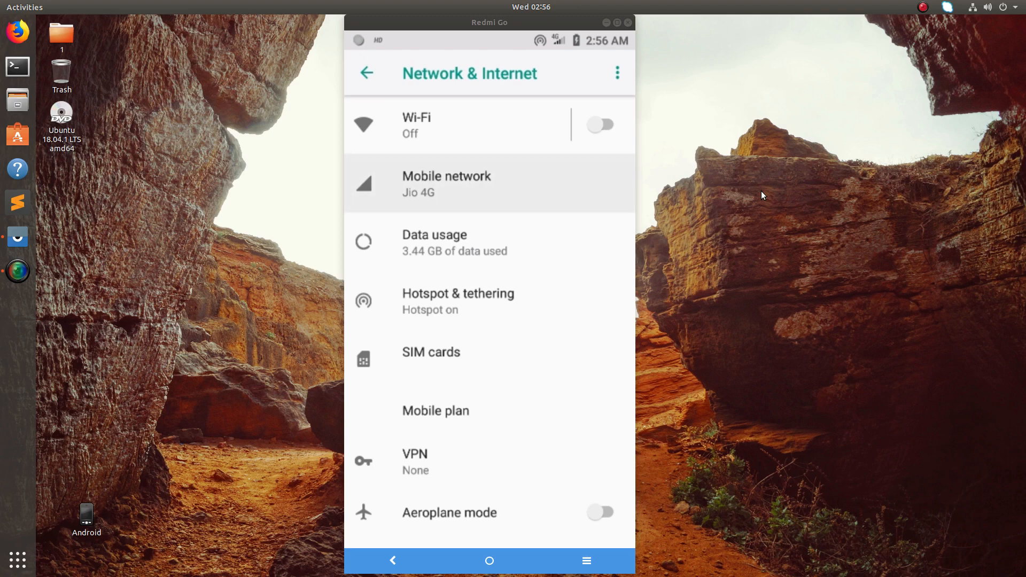
left_click(446, 183)
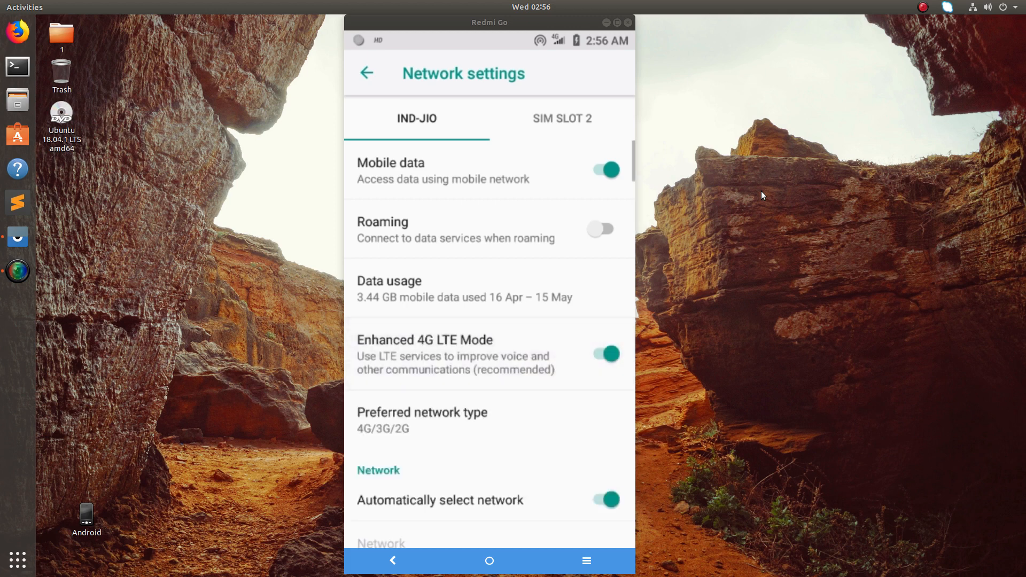
scroll("down", 3)
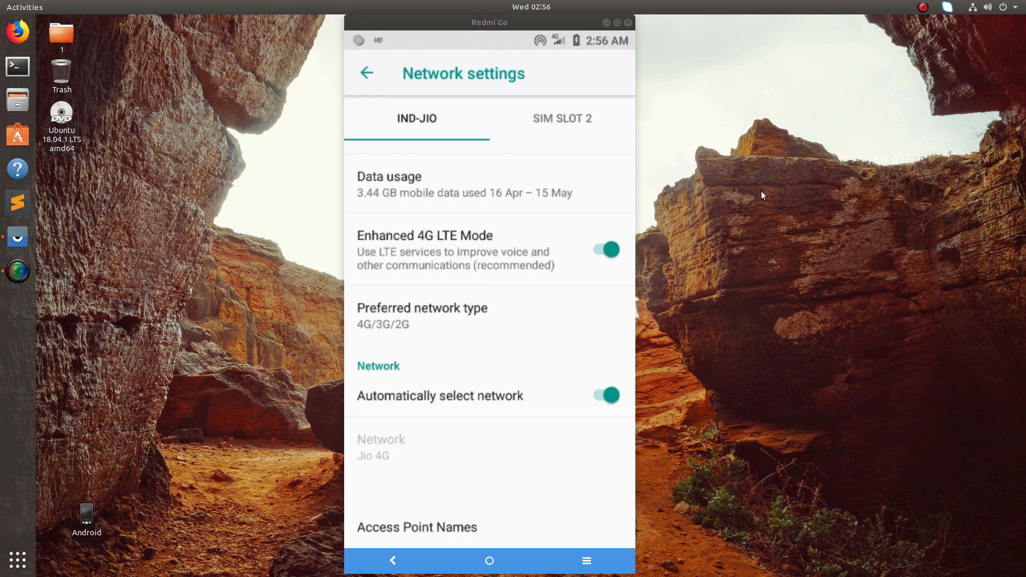
left_click(422, 315)
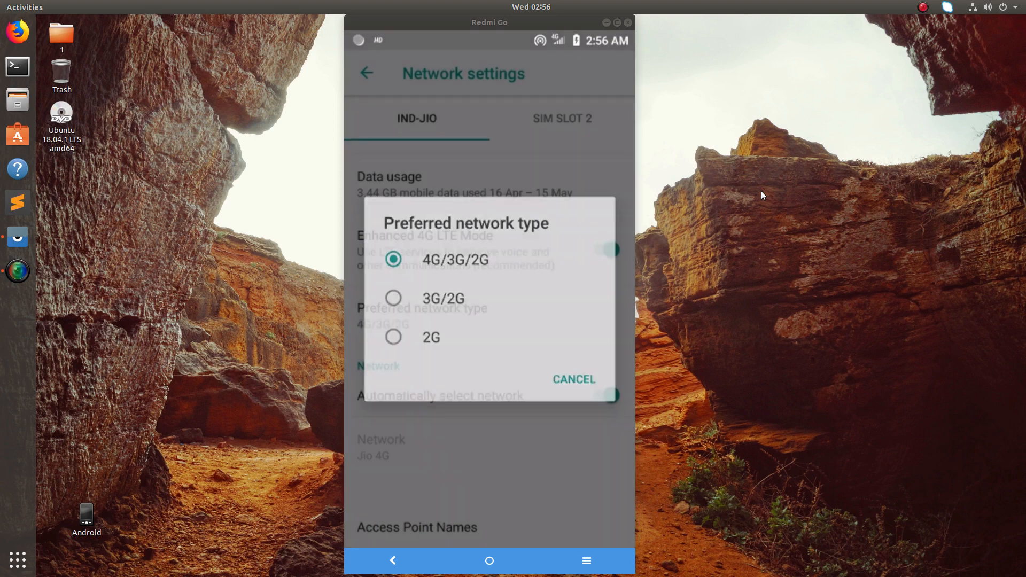
left_click(573, 379)
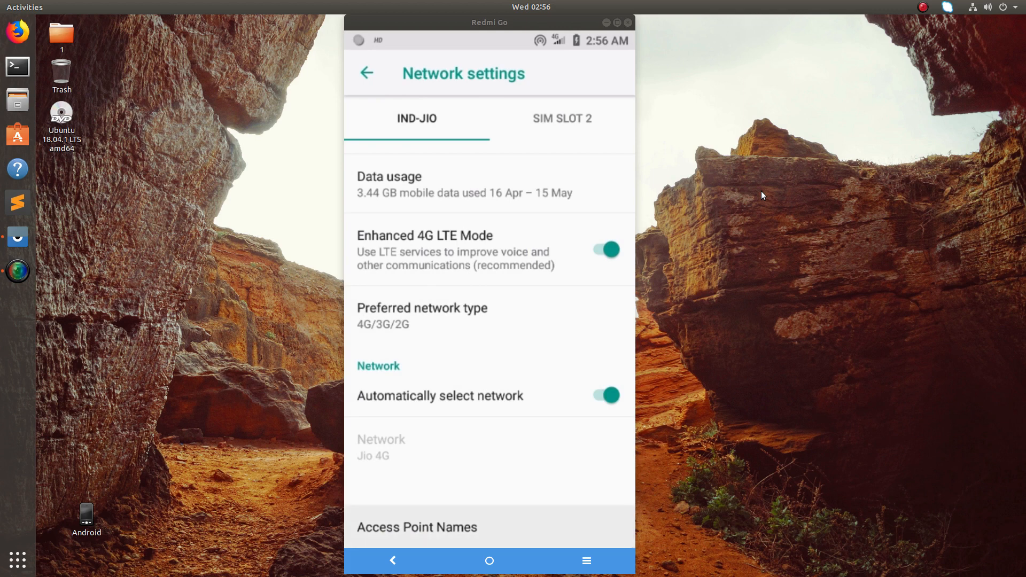
left_click(417, 526)
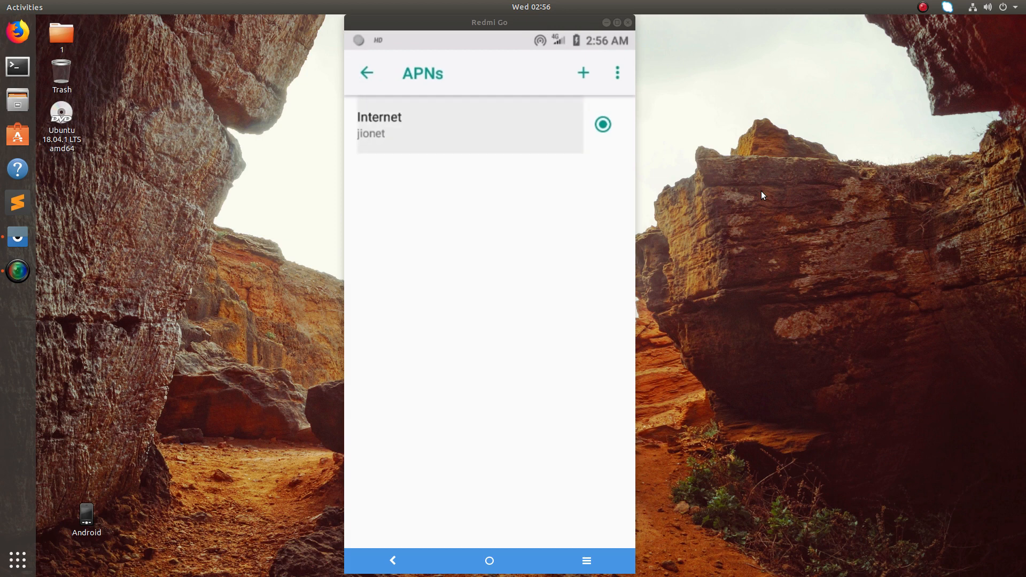
Show the Edit access point screen for the Internet entry with APN jionet.
left_click(458, 125)
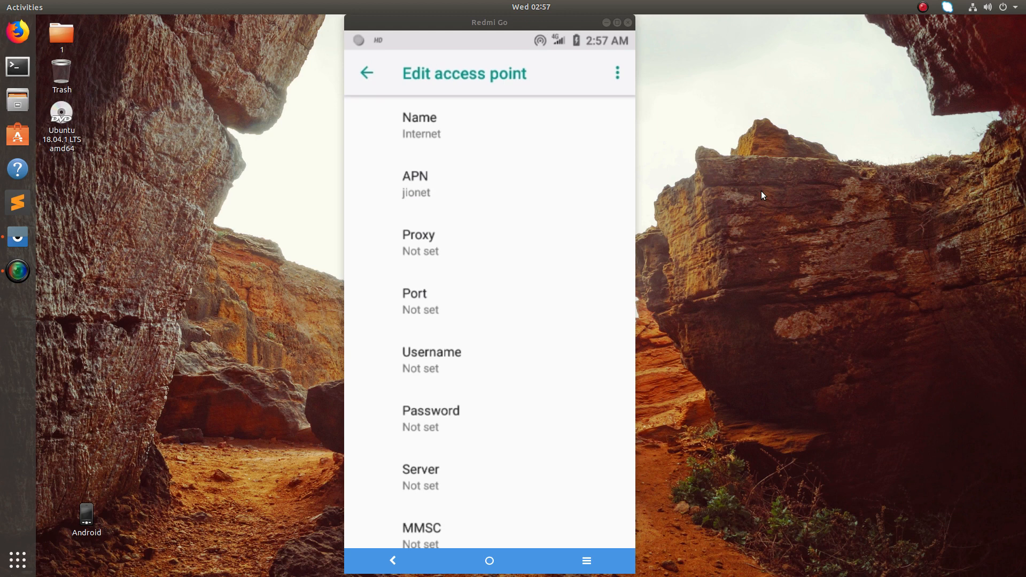
scroll("down", 3)
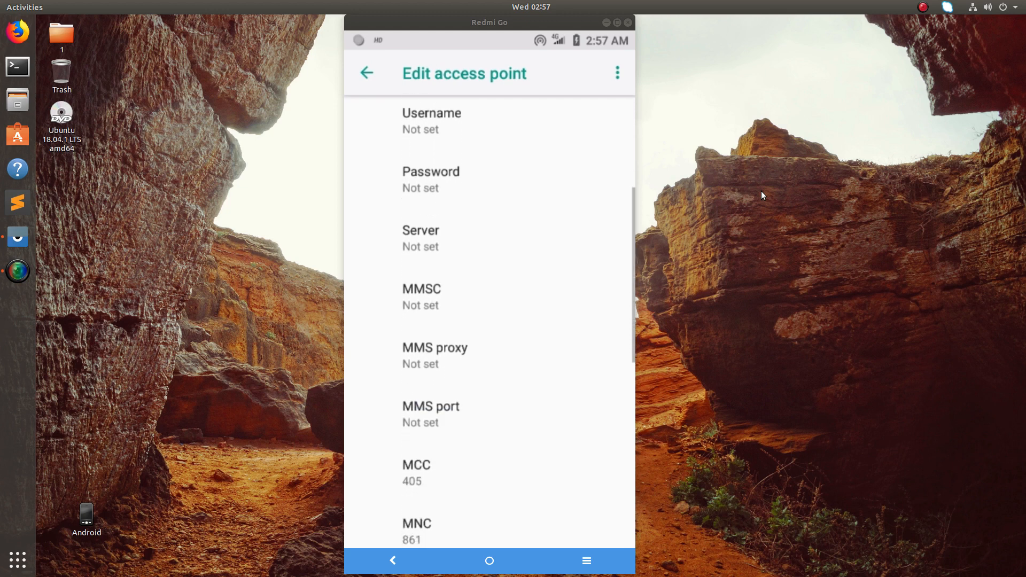
scroll("down", 3)
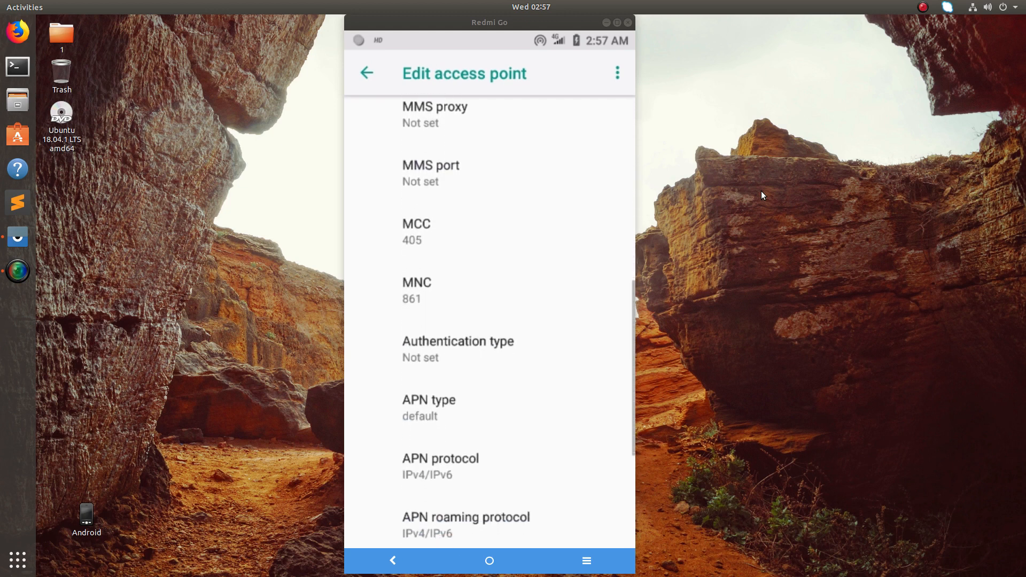
scroll("down", 3)
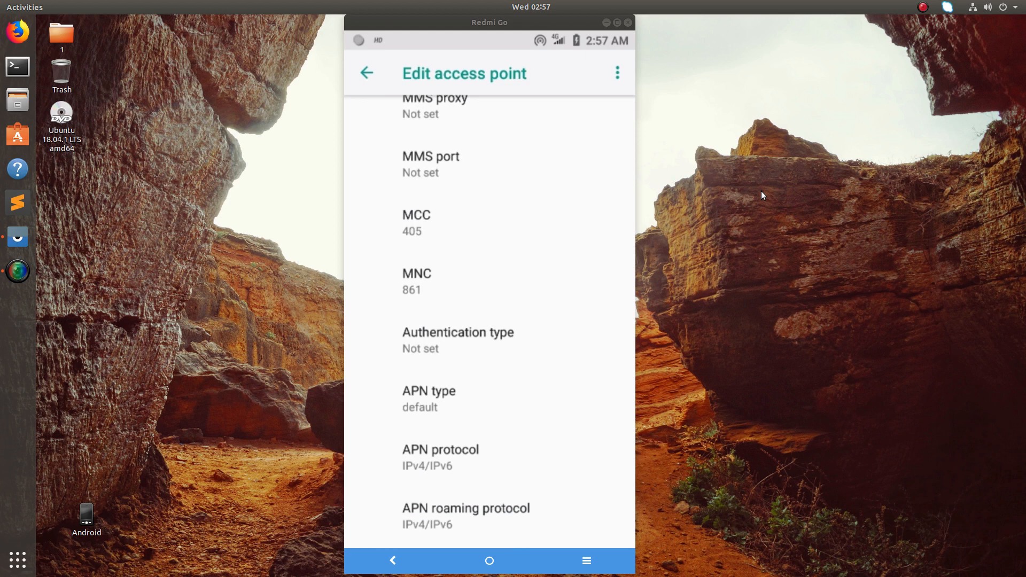
scroll("down", 3)
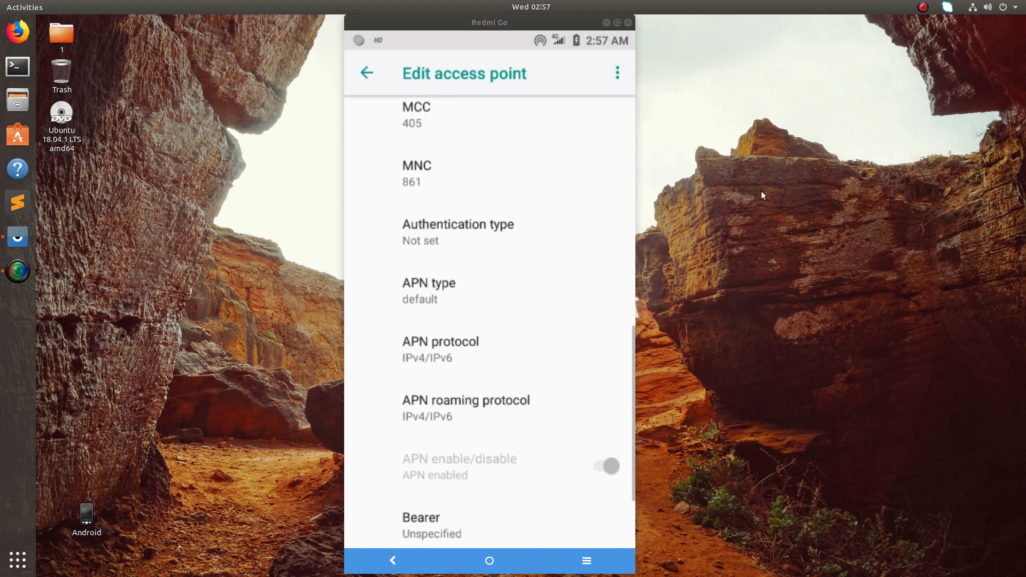
scroll("down", 3)
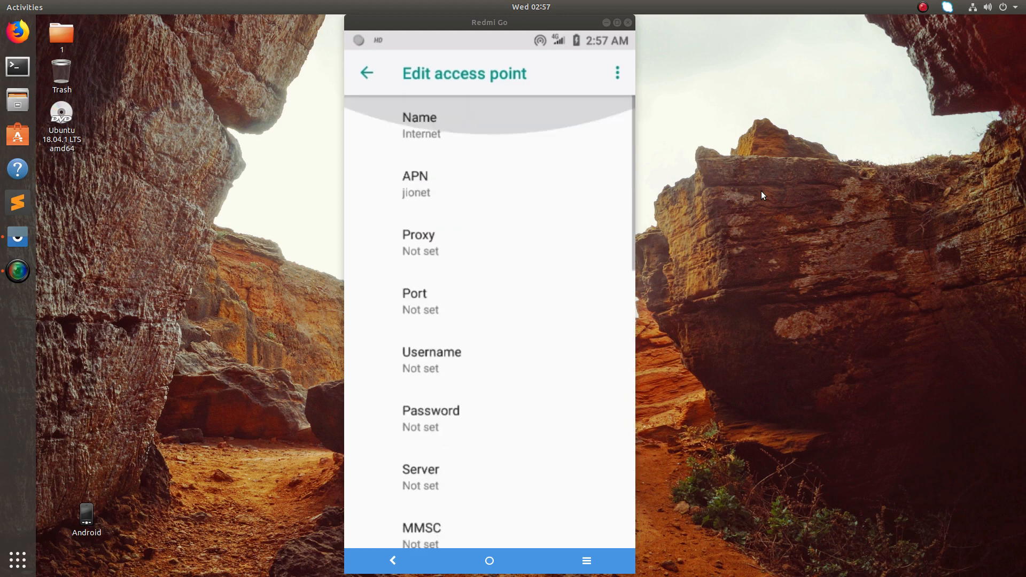
View the APN value jionet in its dialog and confirm with OK.
left_click(487, 184)
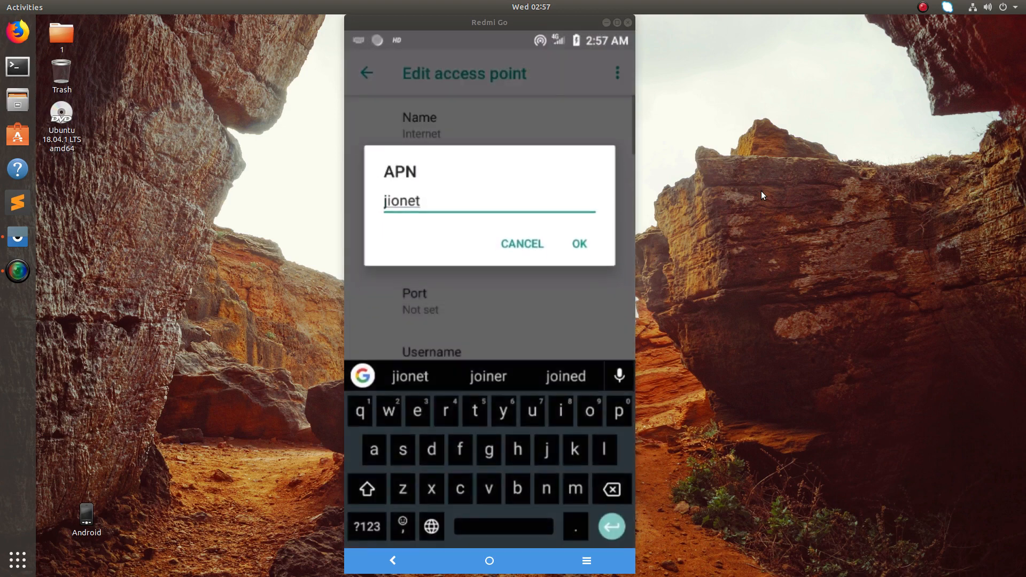
left_click(577, 243)
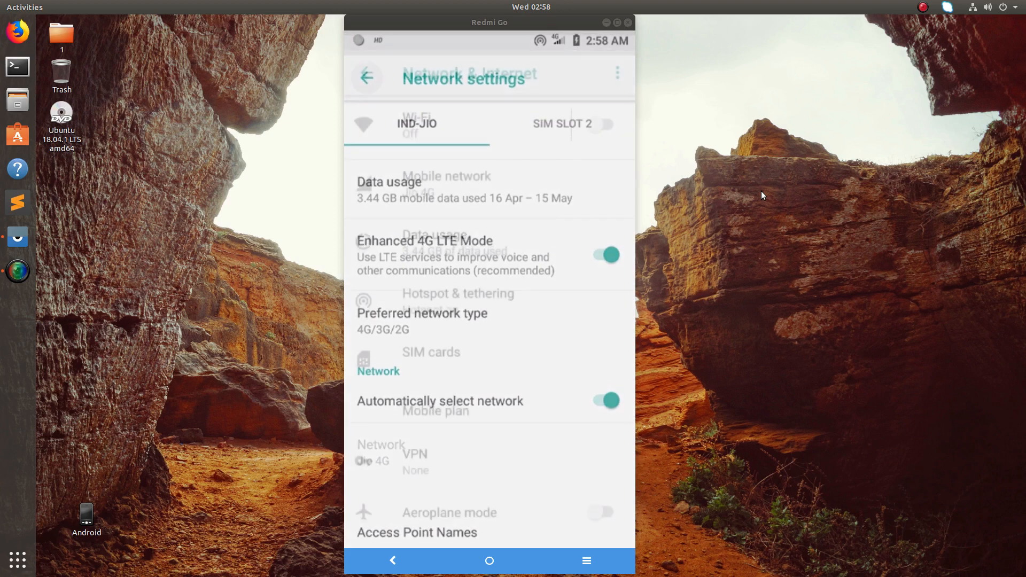
left_click(367, 75)
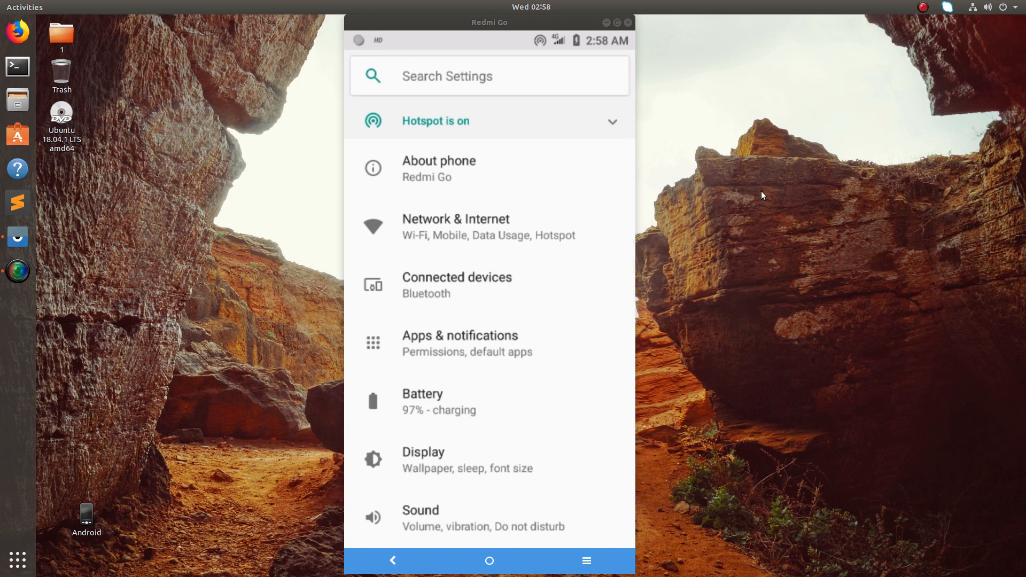
left_click(456, 226)
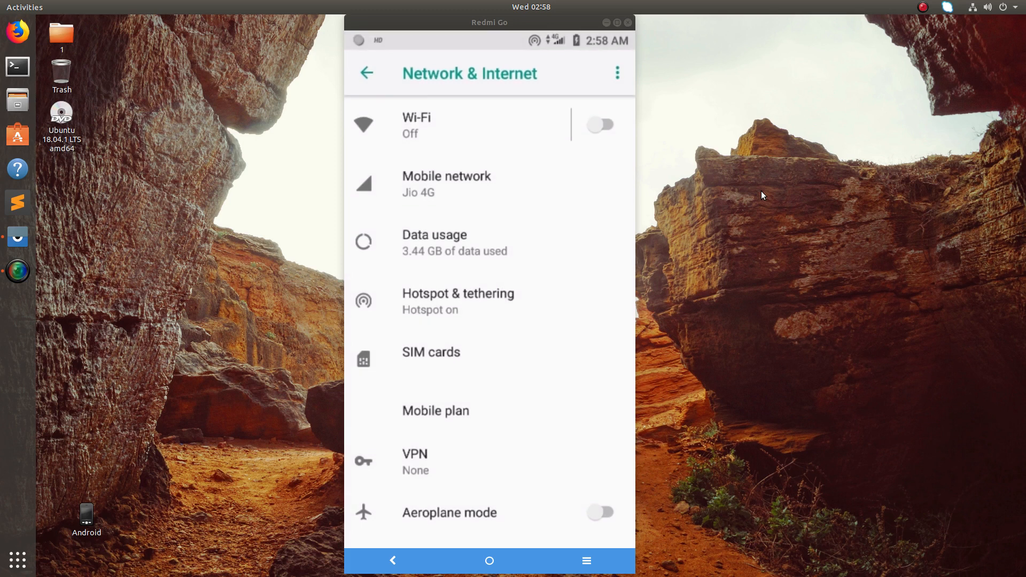